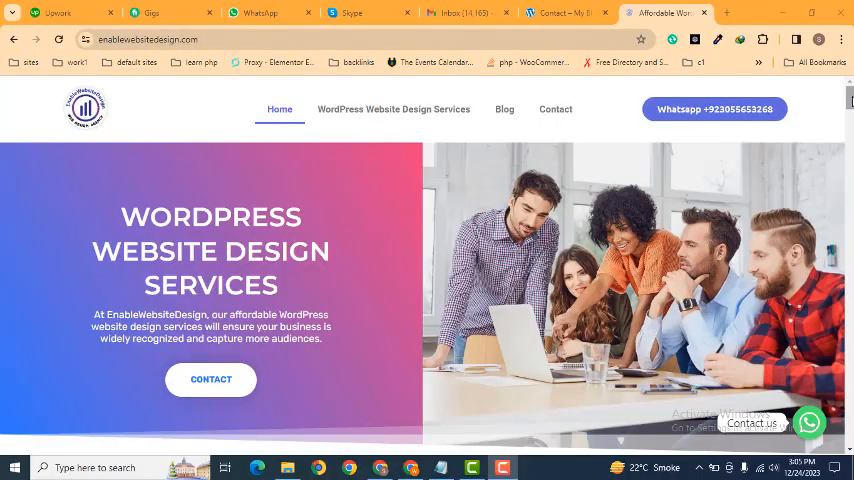
Bring up the live Contact page and launch Edit with Elementor from the admin bar
scroll(down, 3)
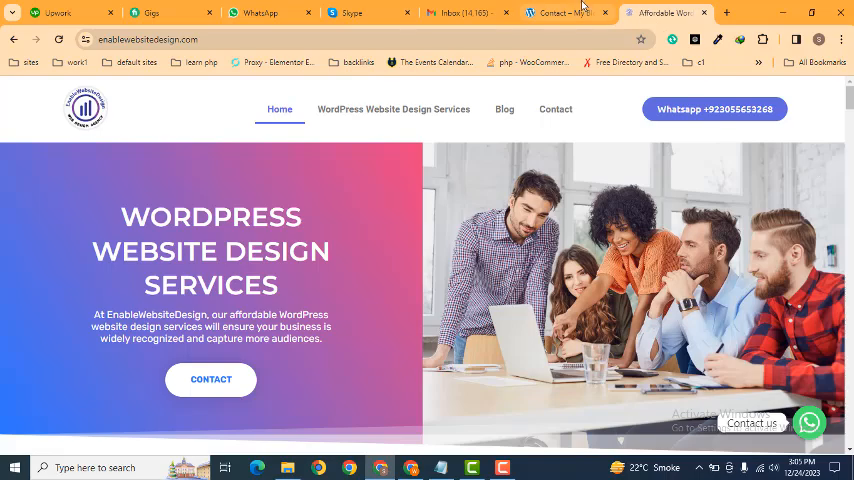
click(565, 12)
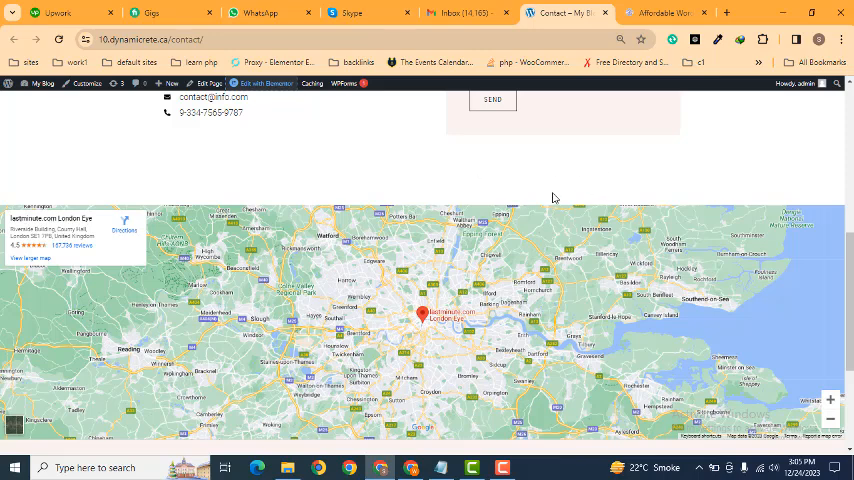
mouse_move(437, 173)
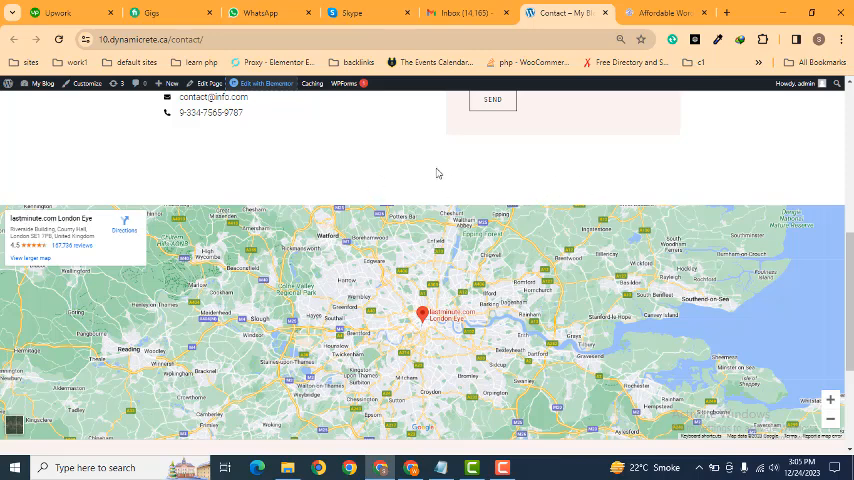
click(262, 83)
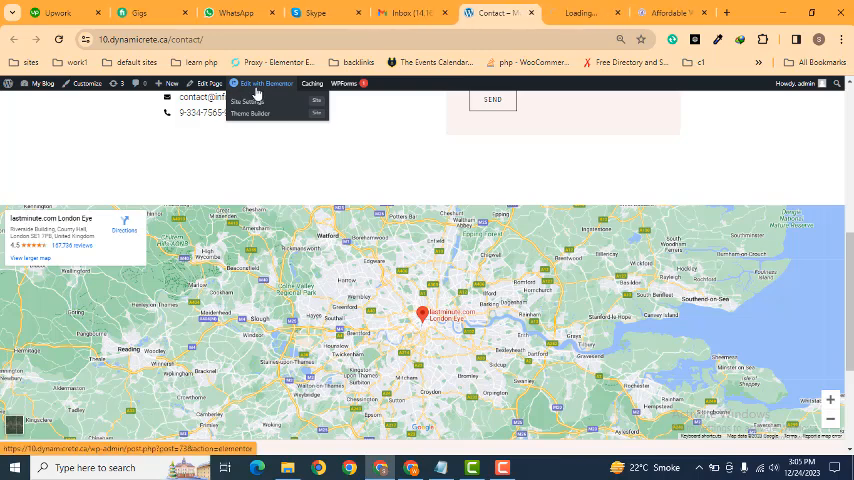
Select the Google Maps widget to show its Content settings with London Eye as location
click(263, 84)
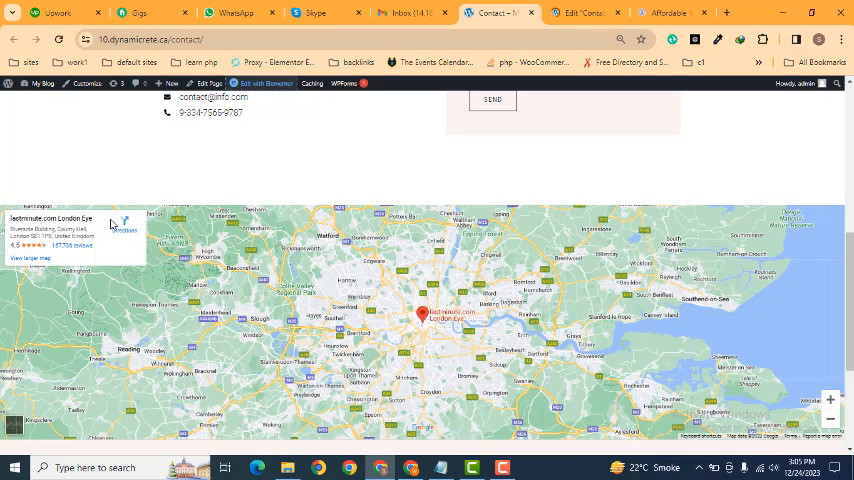
mouse_move(657, 162)
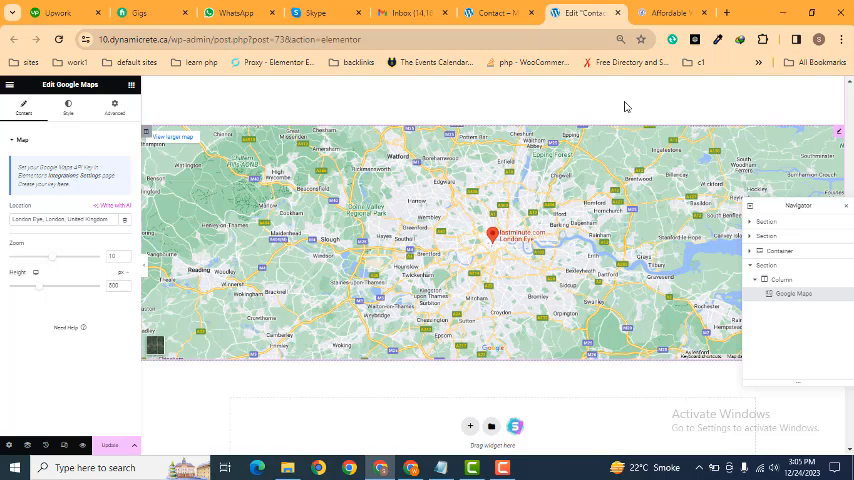
Change the map widget's Location to Bahawalpur, then return to the live Contact page
click(60, 219)
text(Bahawalpur)
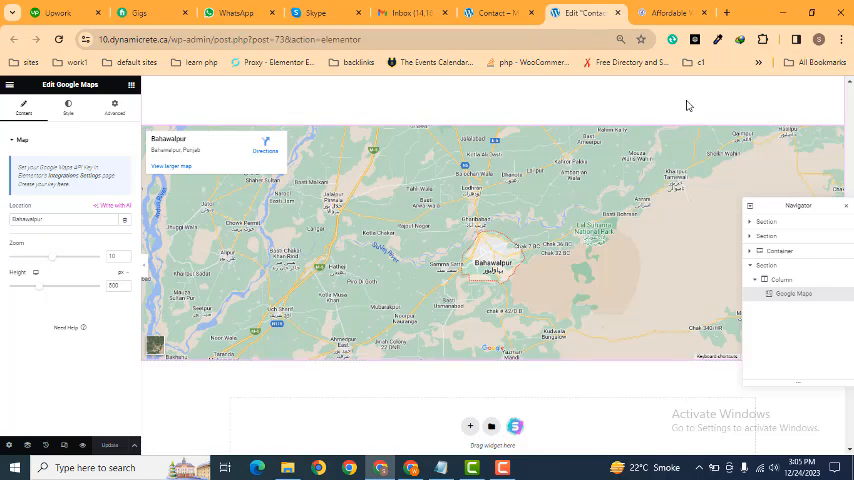
click(490, 13)
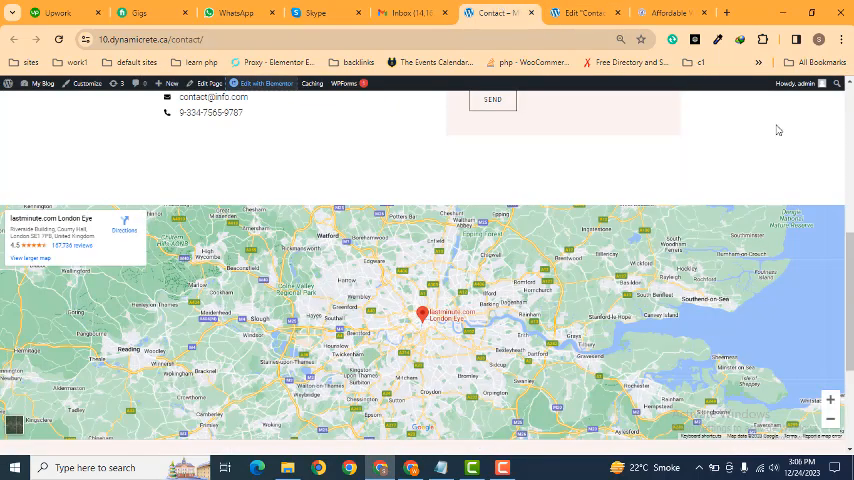